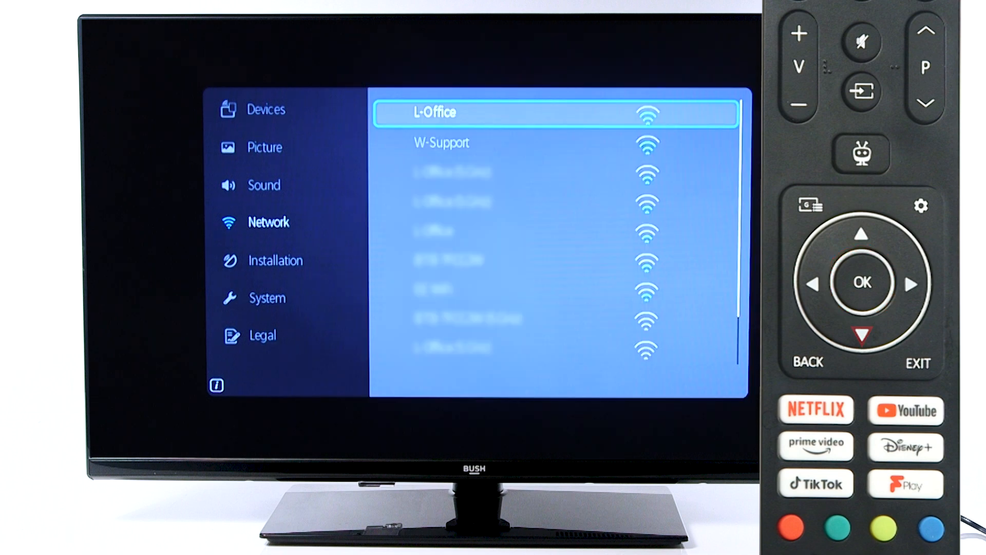
- Highlight the W-Support wireless network in the Network settings list
key("Down")
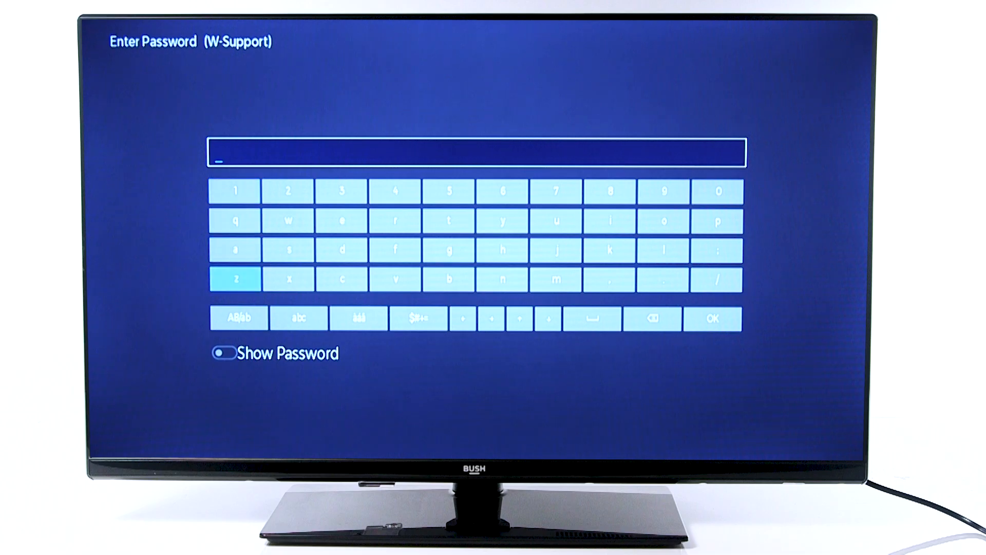
- Set Network Type to Wireless Device and start scanning for wireless networks
left_click(238, 318)
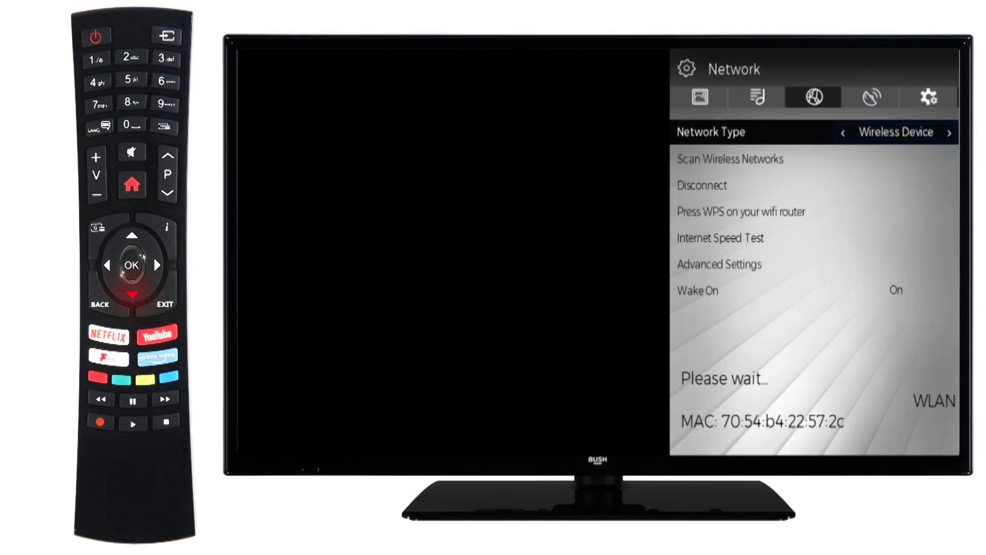
- Select the iPhone (3) hotspot from the scanned network list to connect
left_click(132, 264)
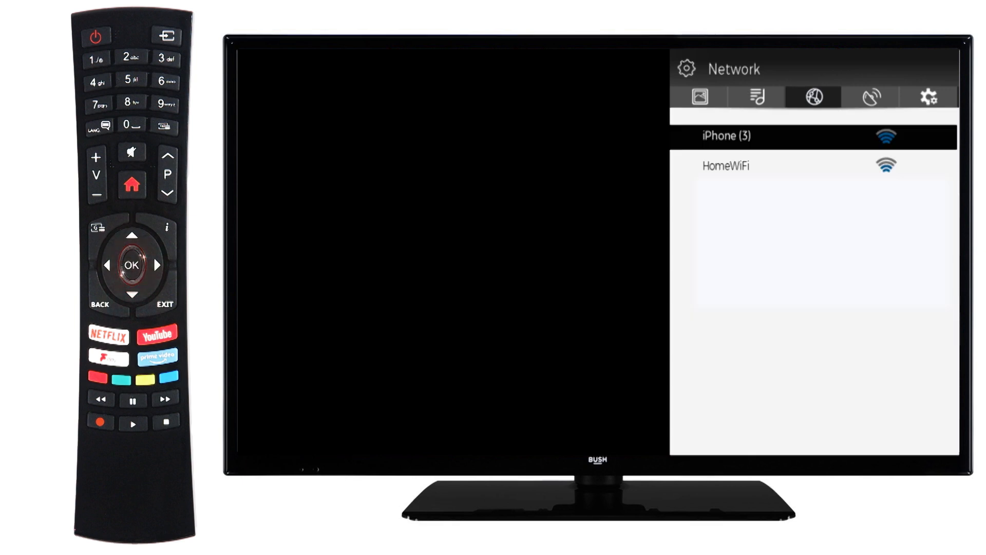
left_click(132, 264)
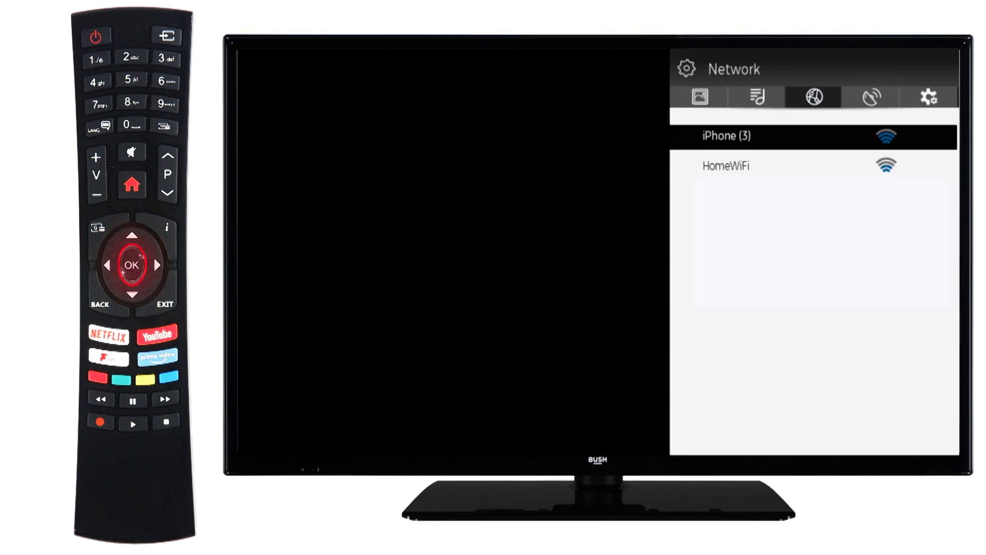